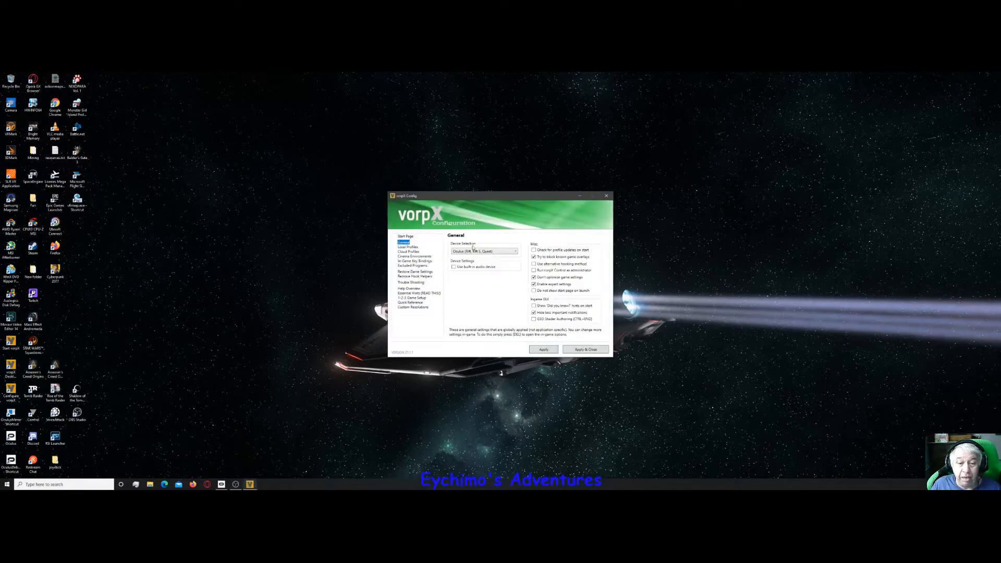
{"action": "mouse_move", "coordinate": [514, 251]}
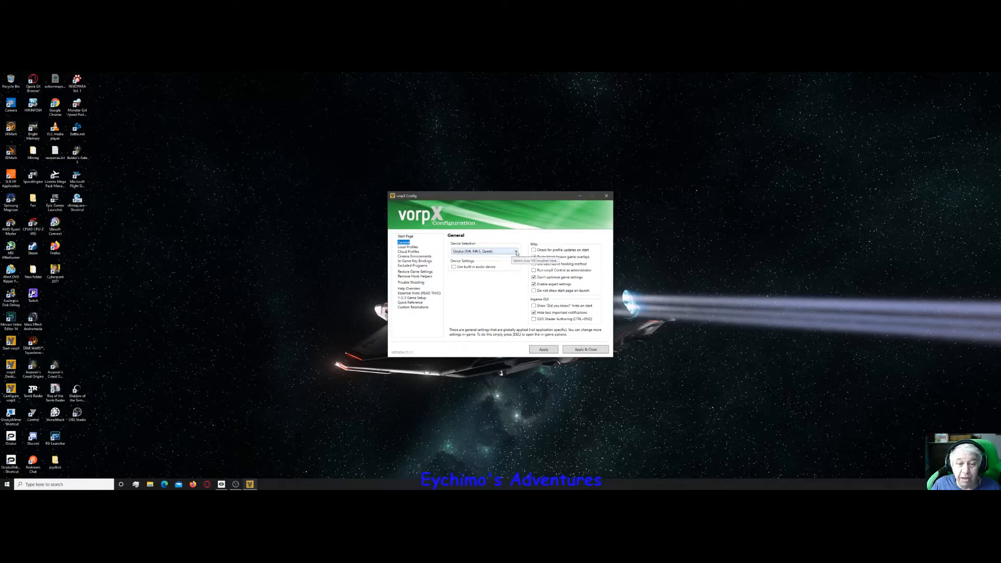
Keep Oculus as the headset and scroll through the Excluded Programs list
{"action": "left_click", "coordinate": [513, 251]}
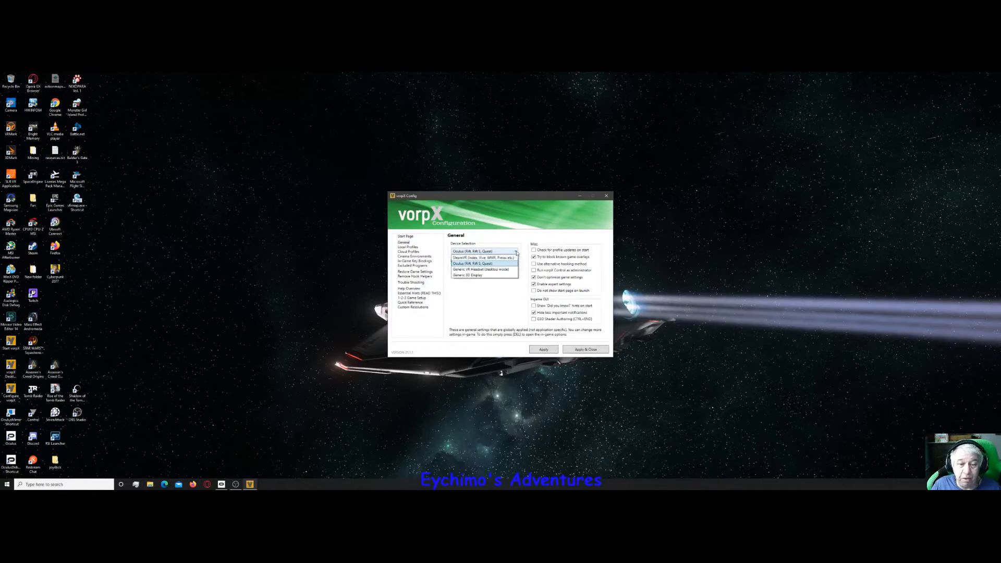
{"action": "left_click", "coordinate": [483, 251]}
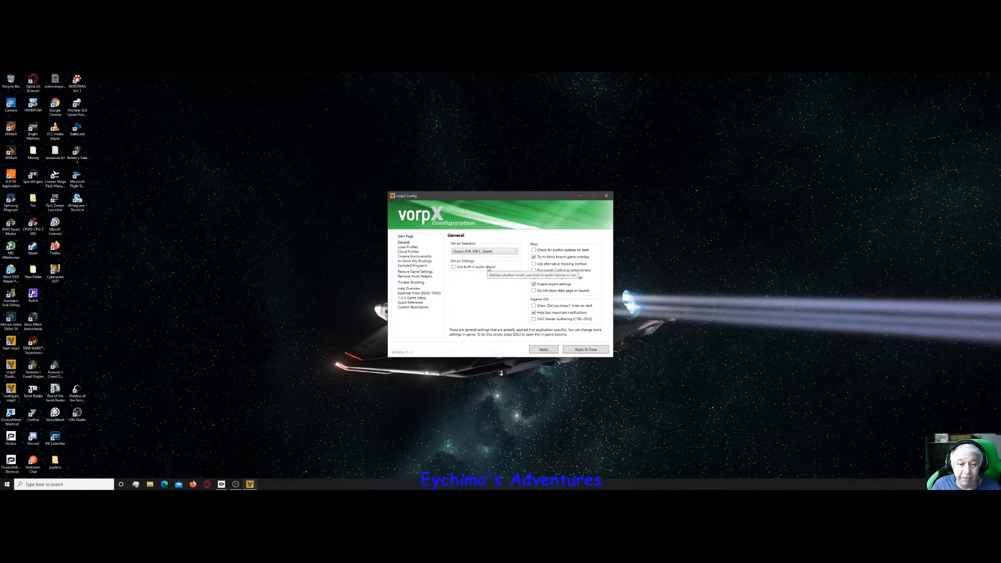
{"action": "mouse_move", "coordinate": [580, 235]}
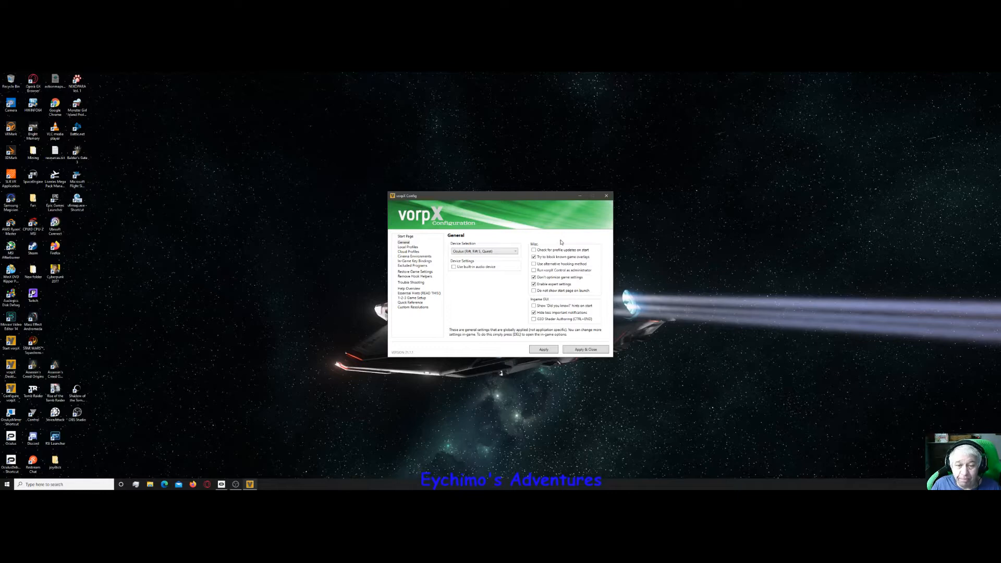
{"action": "mouse_move", "coordinate": [558, 256]}
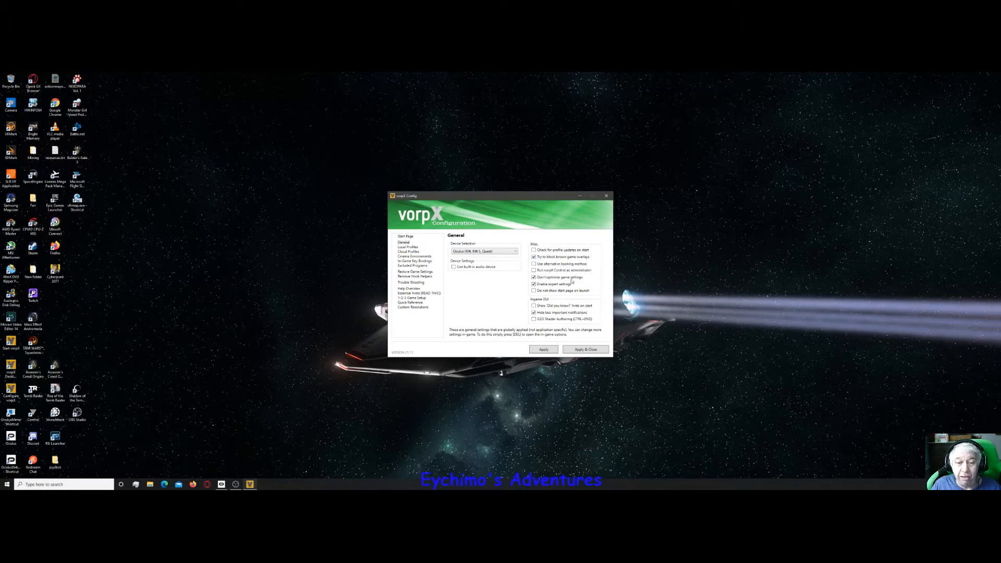
{"action": "mouse_move", "coordinate": [557, 270]}
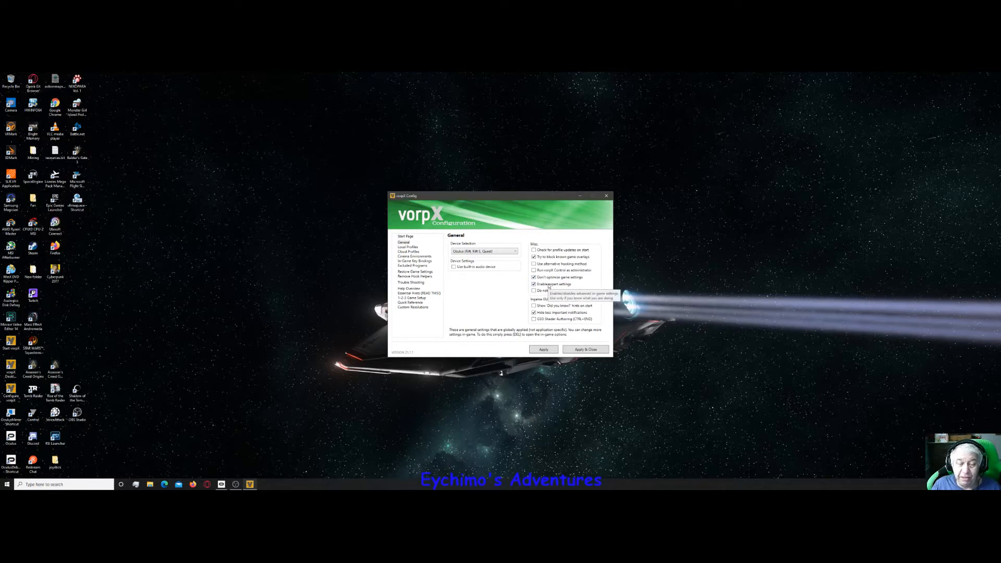
{"action": "mouse_move", "coordinate": [591, 285]}
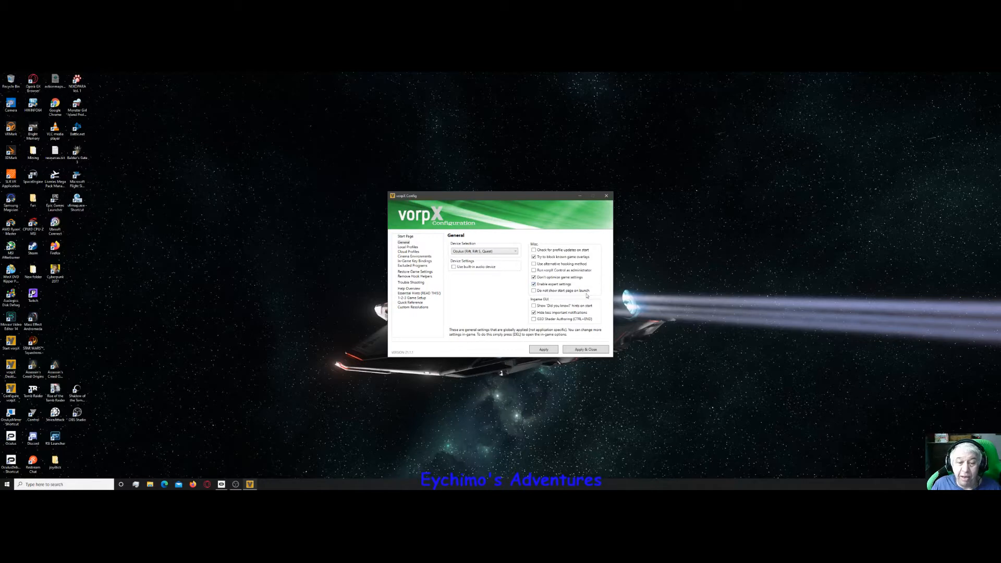
{"action": "mouse_move", "coordinate": [562, 291]}
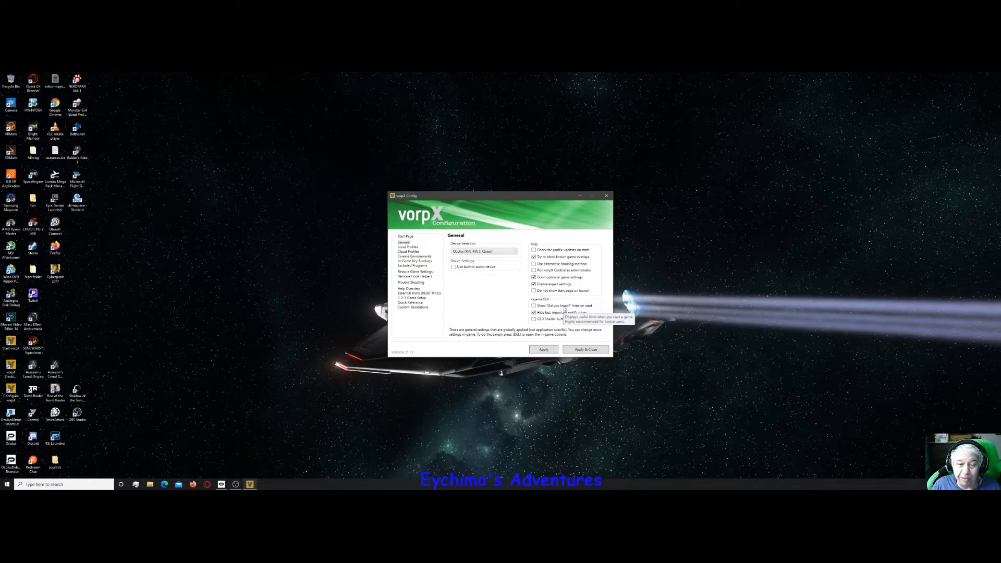
{"action": "mouse_move", "coordinate": [580, 300]}
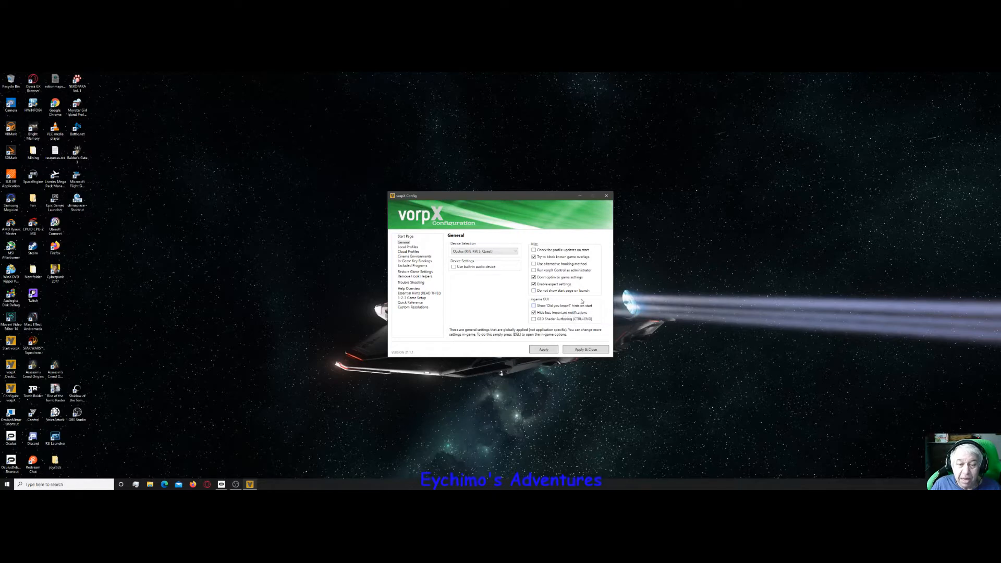
{"action": "mouse_move", "coordinate": [581, 313]}
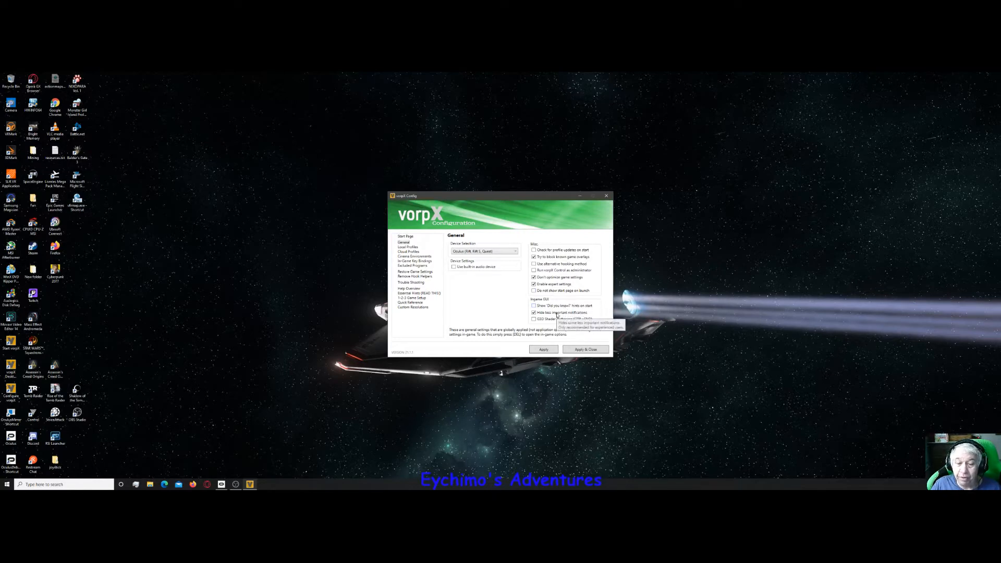
{"action": "mouse_move", "coordinate": [595, 271]}
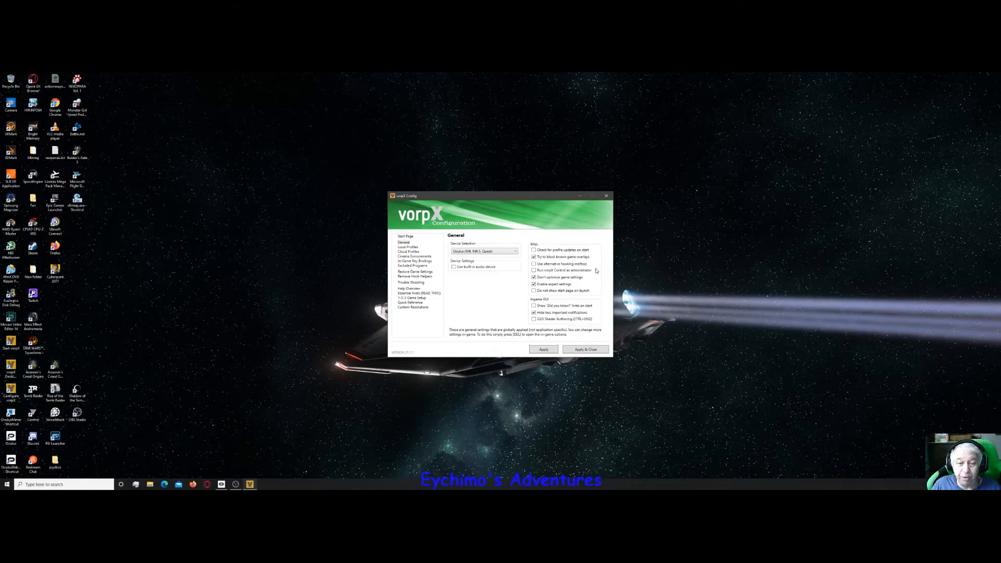
{"action": "mouse_move", "coordinate": [496, 285]}
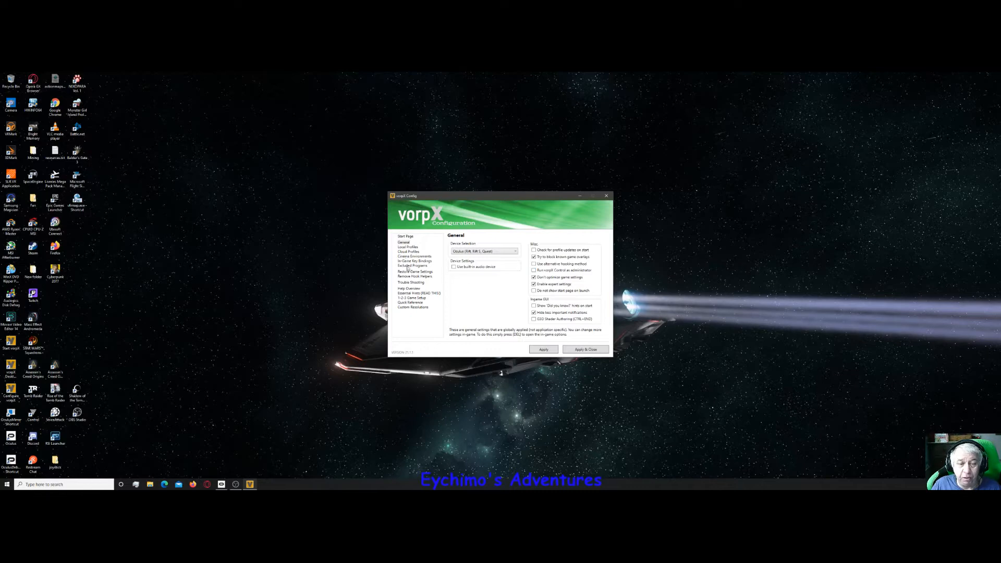
{"action": "mouse_move", "coordinate": [406, 267]}
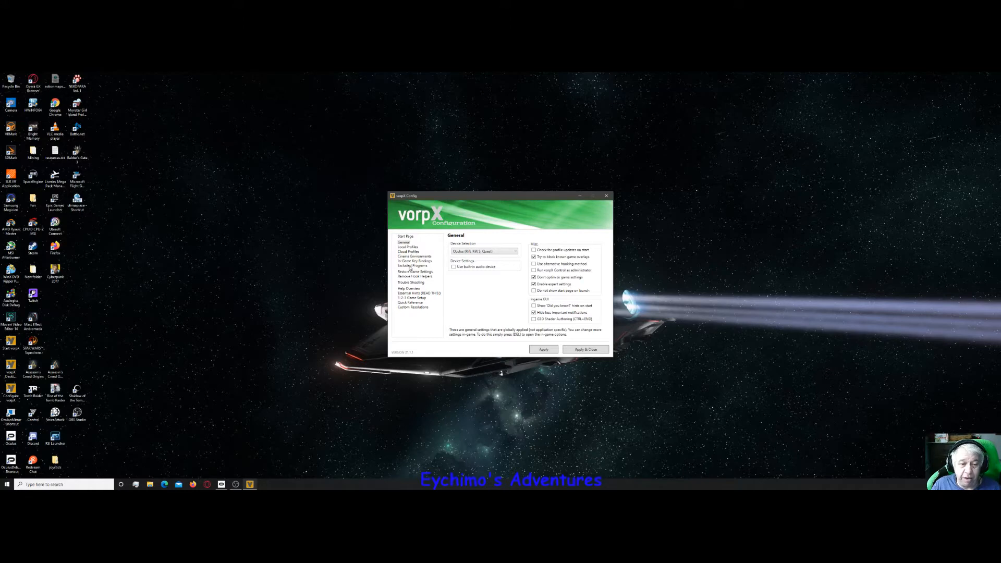
{"action": "left_click", "coordinate": [412, 265]}
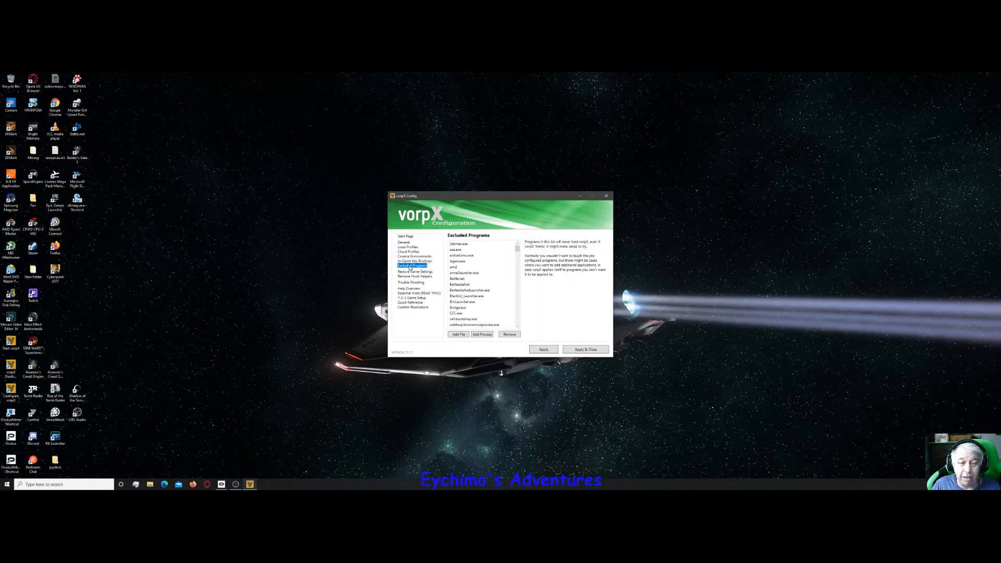
{"action": "left_click", "coordinate": [482, 325]}
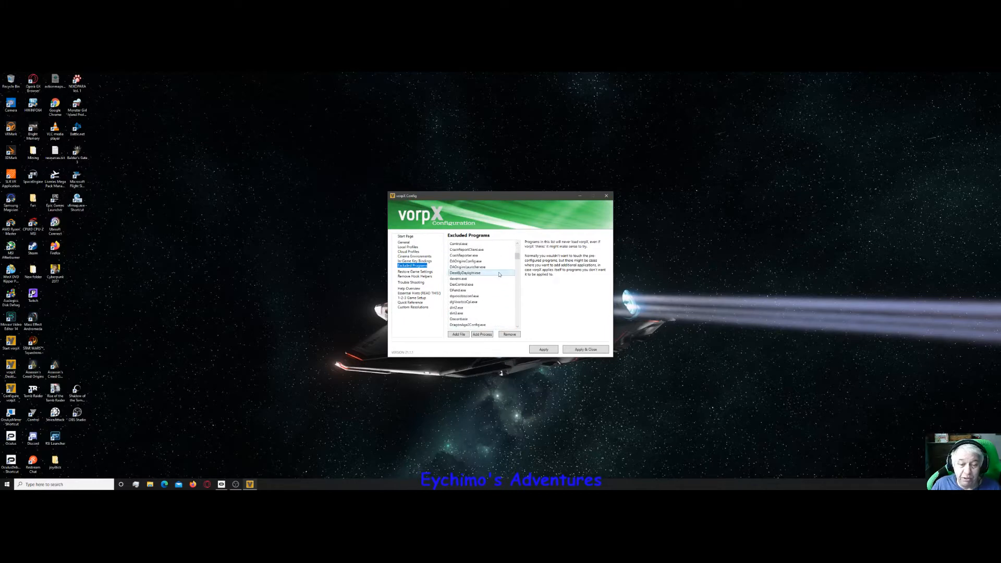
{"action": "scroll", "scroll_direction": "down", "scroll_amount": 3}
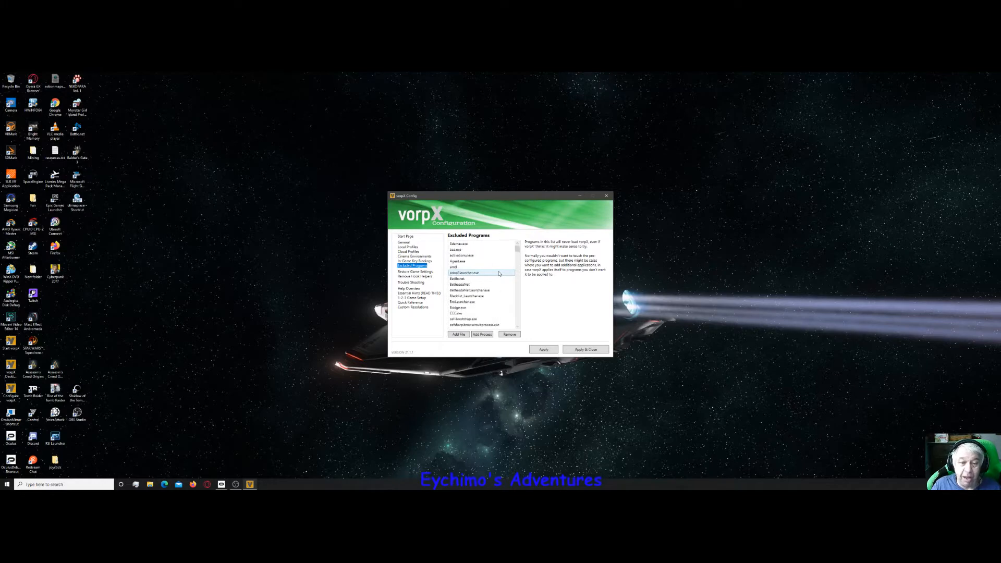
Add a running process to the exclusions, then bring up Task Manager
{"action": "left_click", "coordinate": [481, 335]}
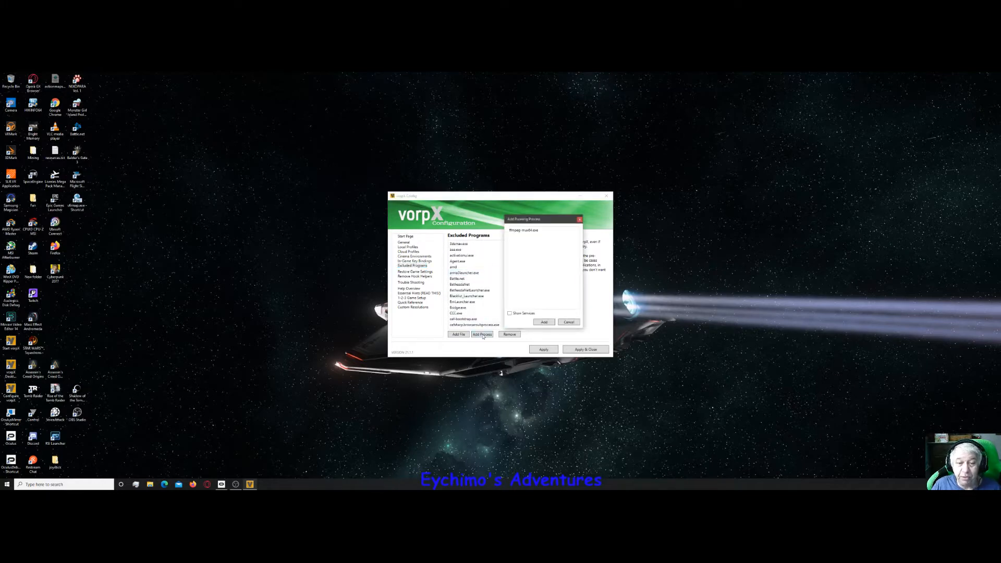
{"action": "mouse_move", "coordinate": [525, 238]}
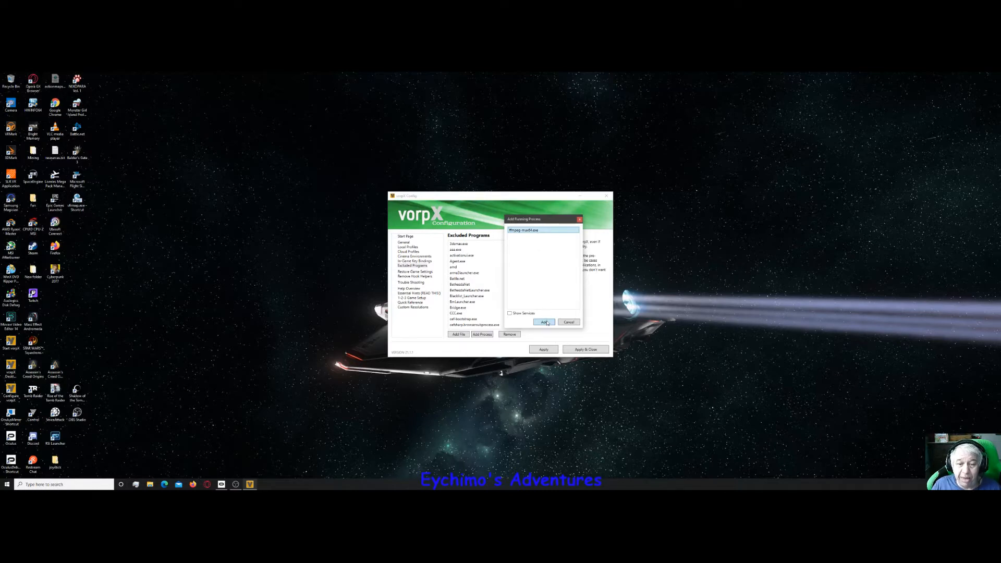
{"action": "left_click", "coordinate": [543, 322]}
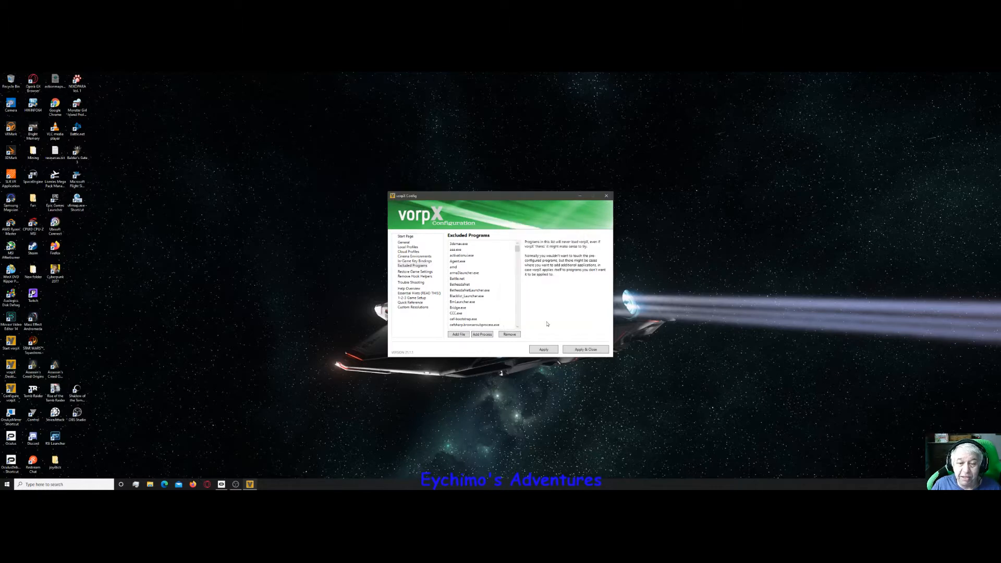
{"action": "left_click", "coordinate": [481, 261]}
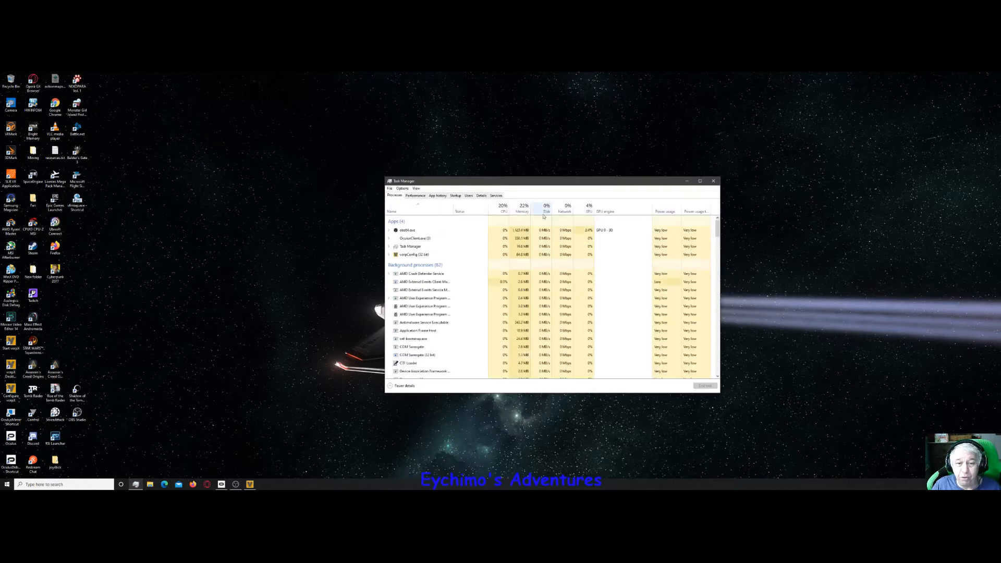
Show the Startup tab and inspect entries such as Your Phone and Cortana without toggling any
{"action": "left_click", "coordinate": [455, 195]}
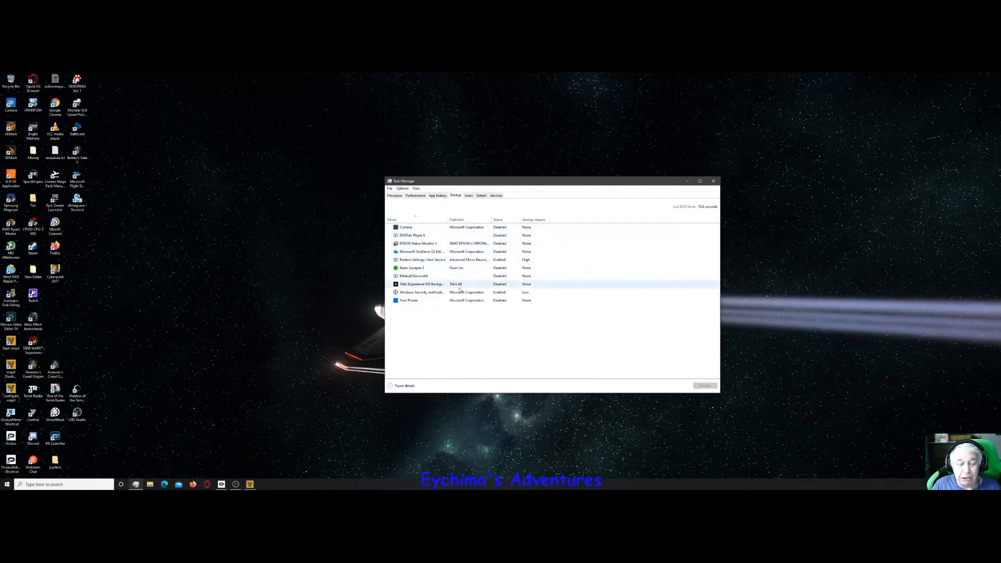
{"action": "left_click", "coordinate": [409, 300]}
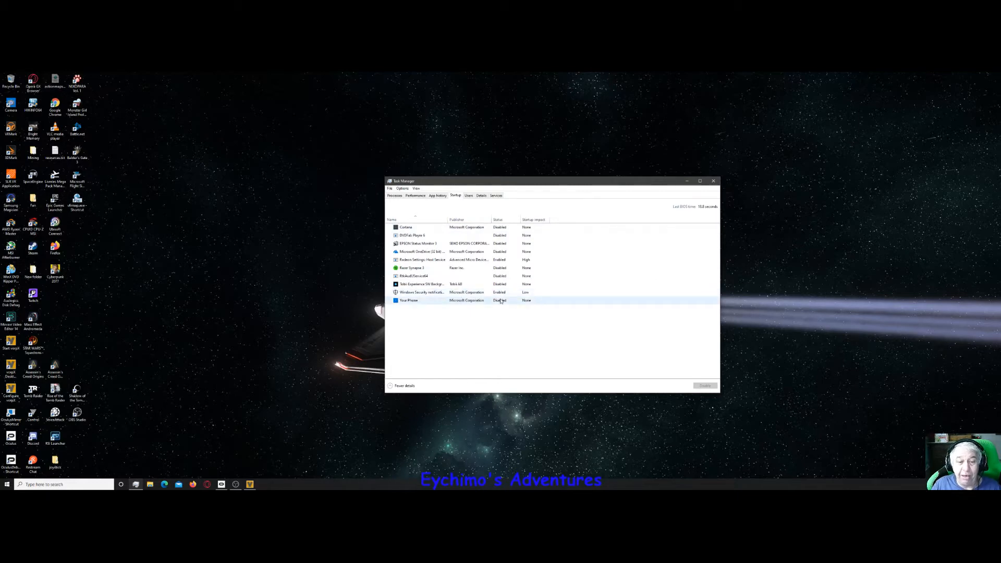
{"action": "left_click", "coordinate": [406, 226]}
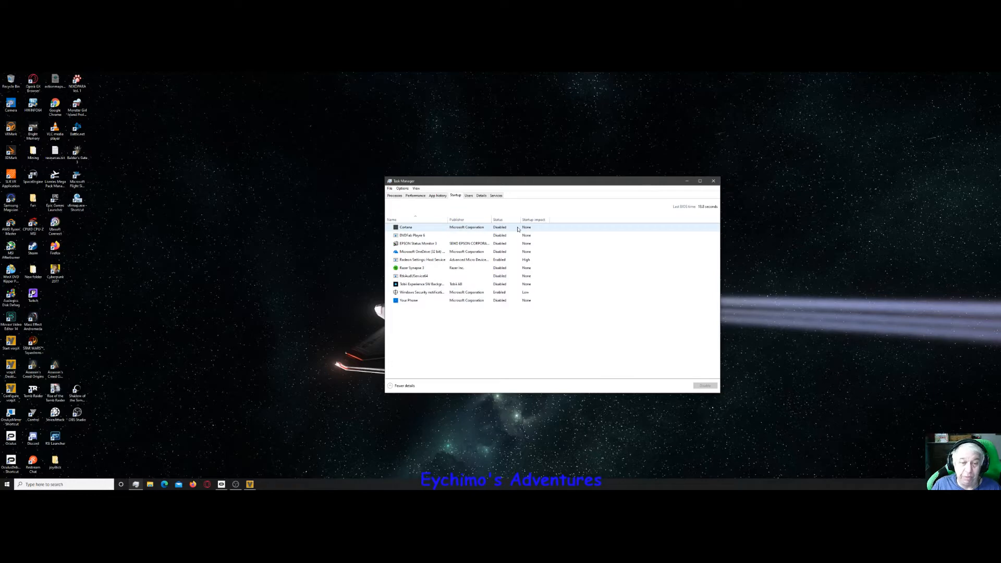
{"action": "mouse_move", "coordinate": [503, 233]}
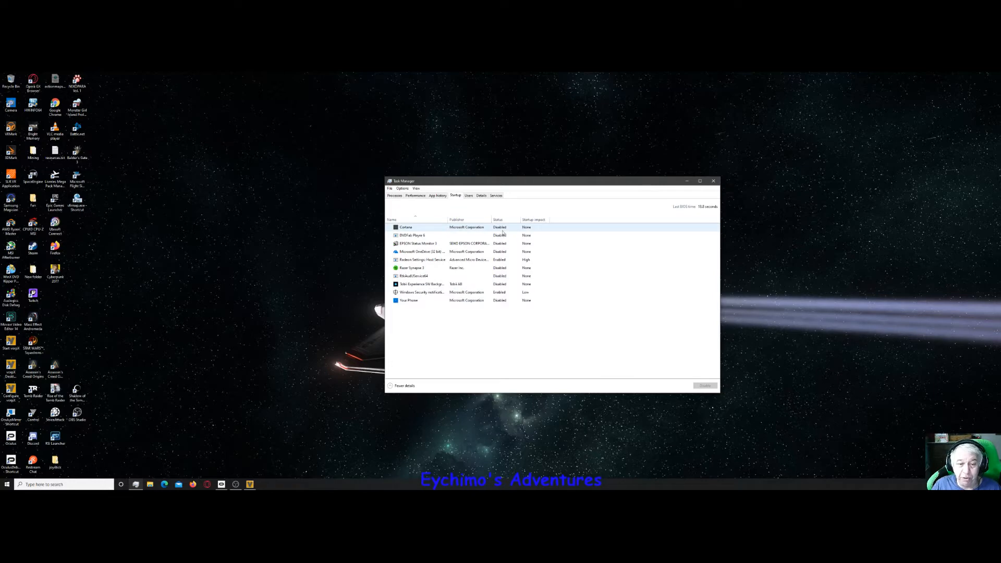
{"action": "left_click", "coordinate": [447, 259]}
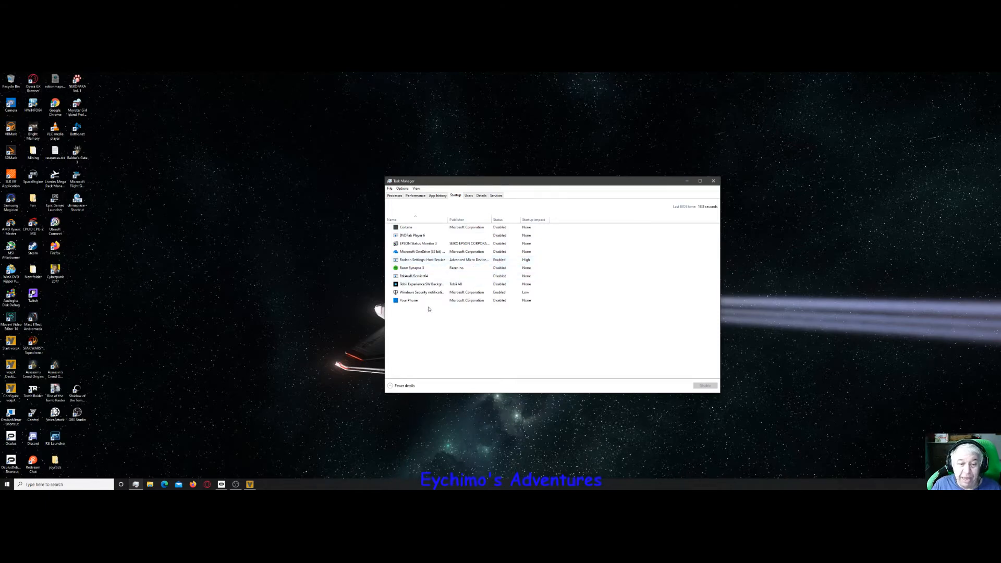
{"action": "left_click", "coordinate": [434, 292]}
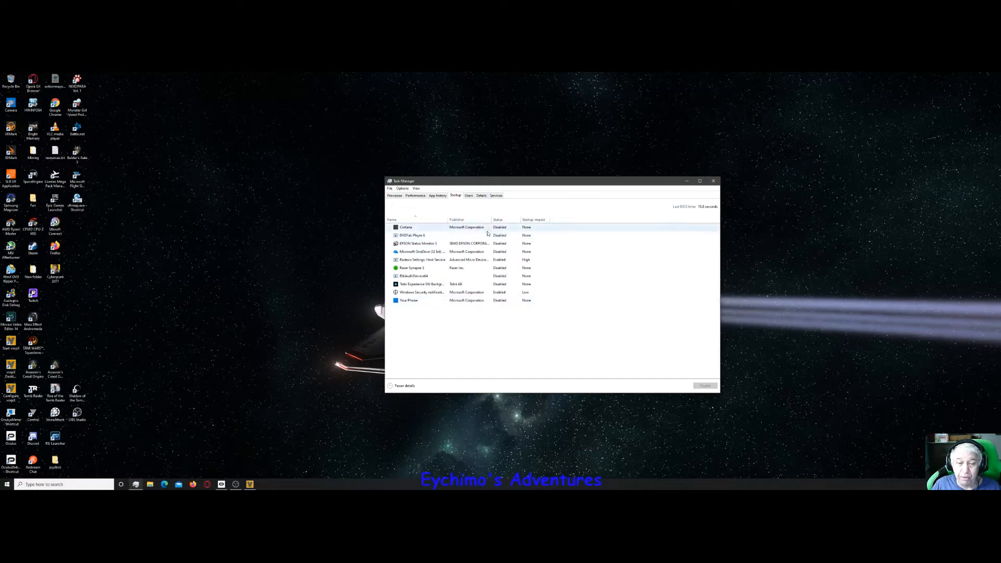
{"action": "left_click", "coordinate": [408, 300]}
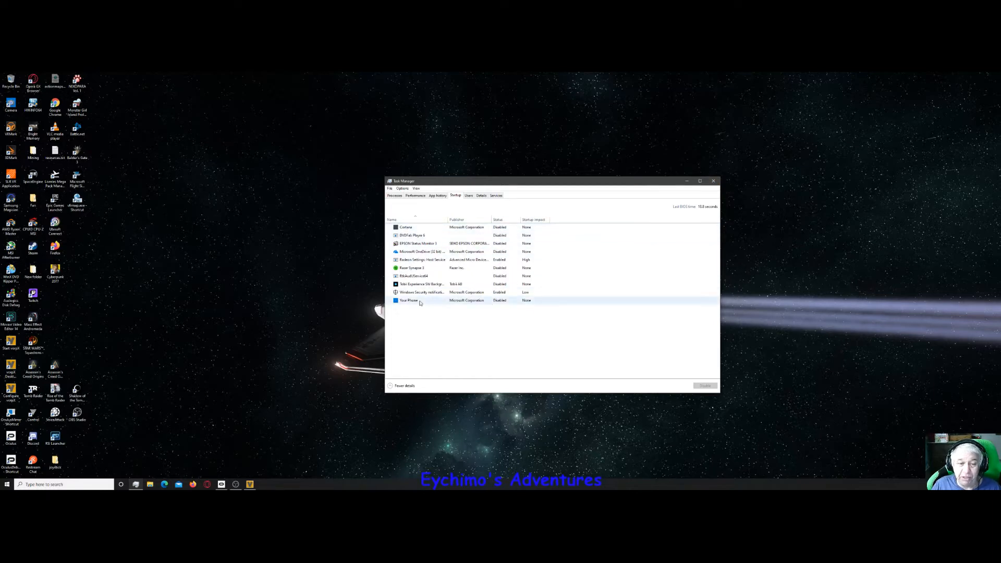
{"action": "left_click", "coordinate": [405, 226]}
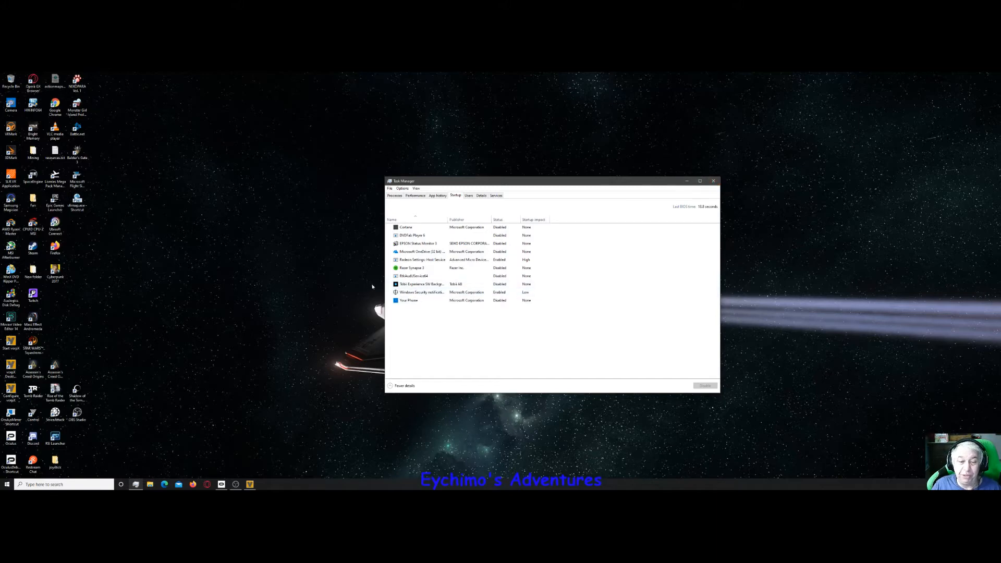
Return to vorpX Config and apply and close it, leaving the Tomb Raider launcher
{"action": "left_click", "coordinate": [421, 283]}
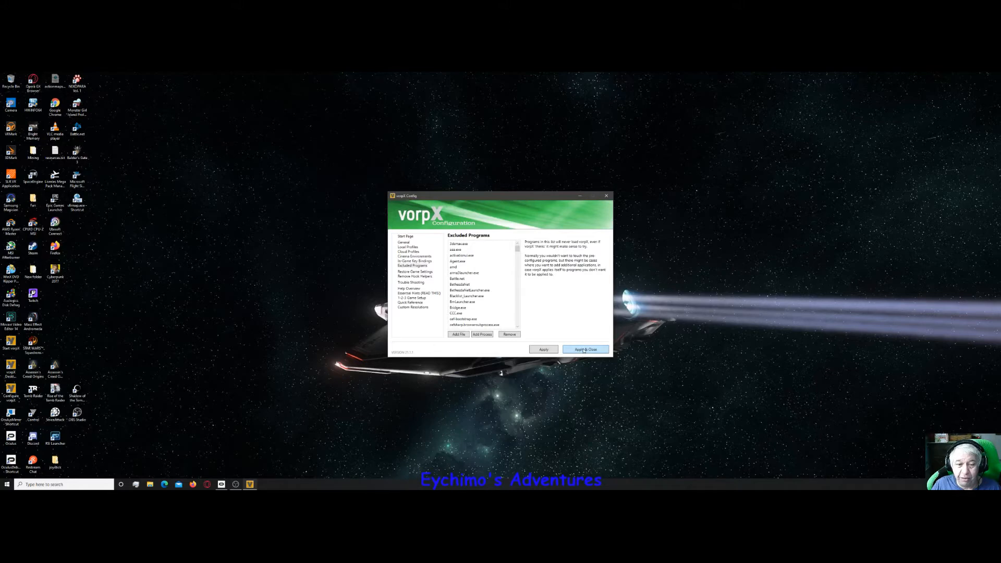
{"action": "left_click", "coordinate": [585, 349]}
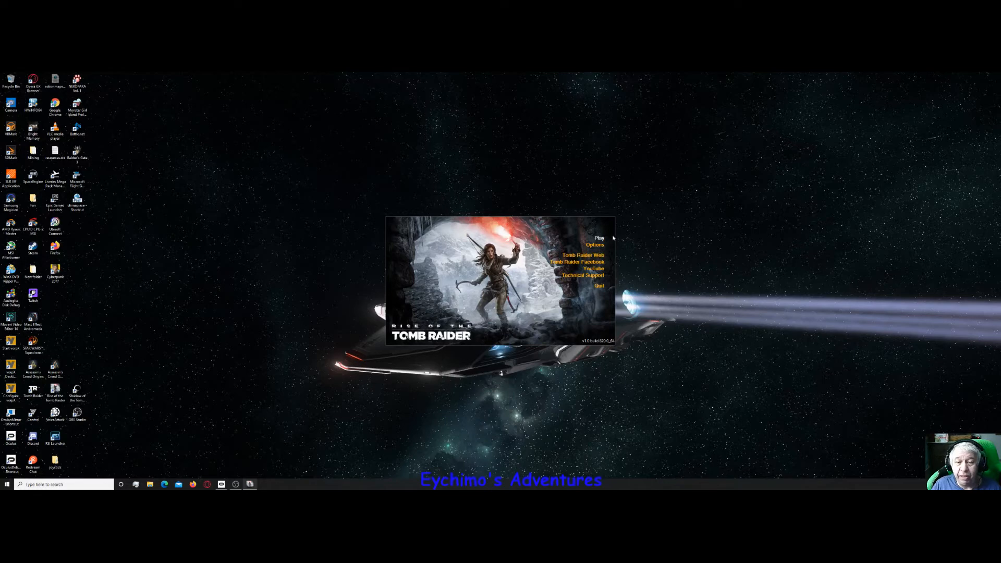
In the launcher options set Stereoscopic 3D to Side by Side and VSync to Off
{"action": "left_click", "coordinate": [593, 244]}
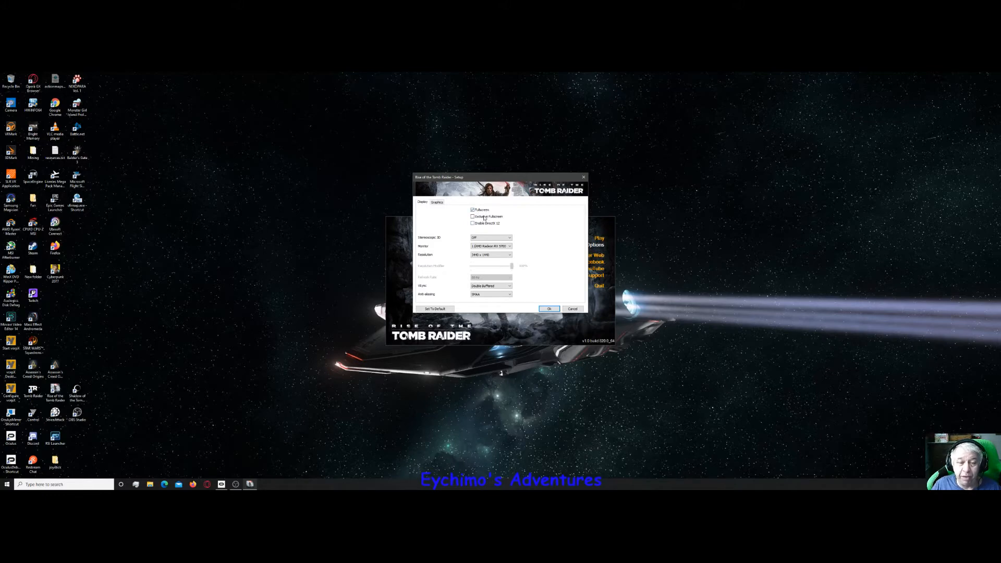
{"action": "left_click", "coordinate": [473, 217]}
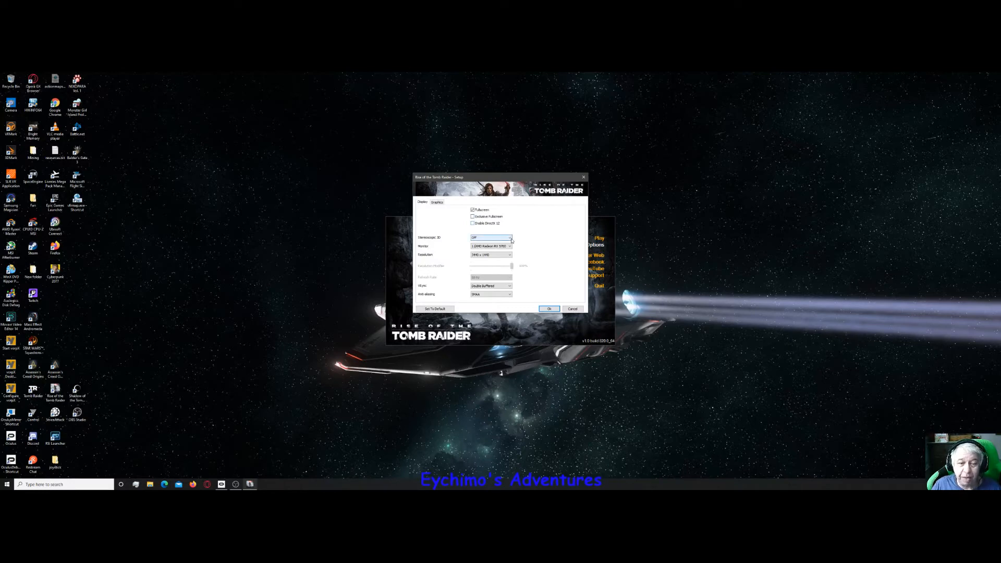
{"action": "left_click", "coordinate": [490, 238]}
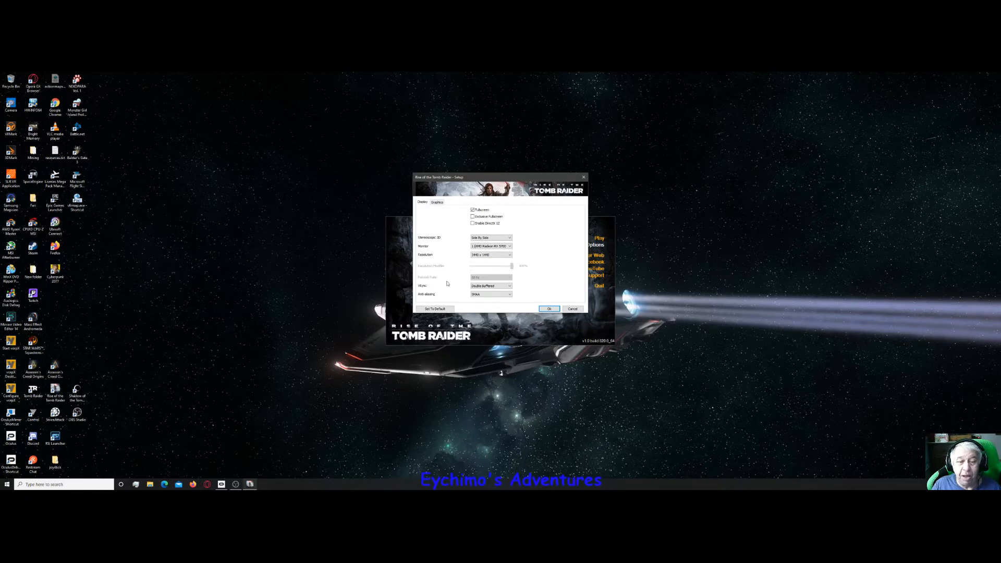
{"action": "mouse_move", "coordinate": [485, 277]}
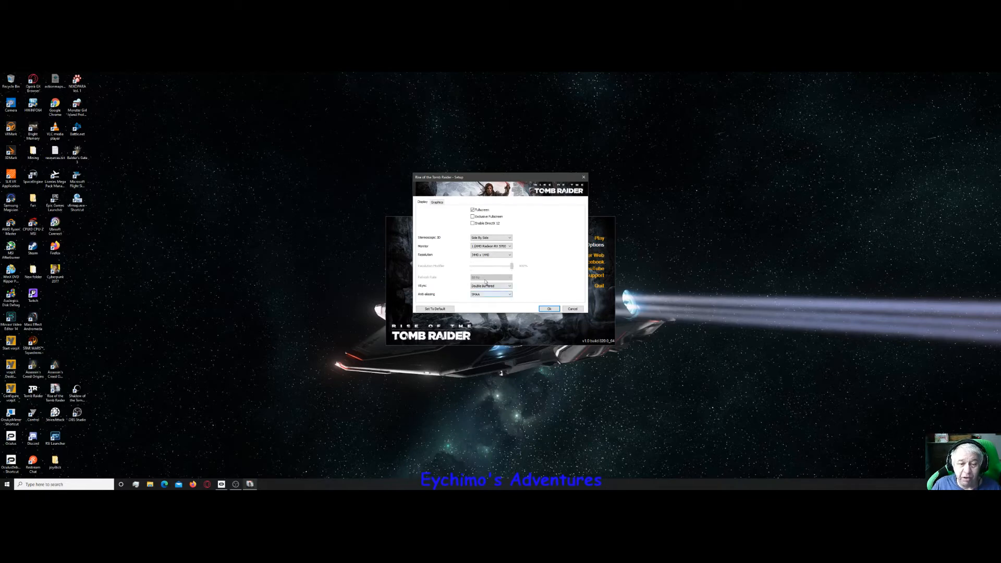
{"action": "left_click", "coordinate": [509, 285]}
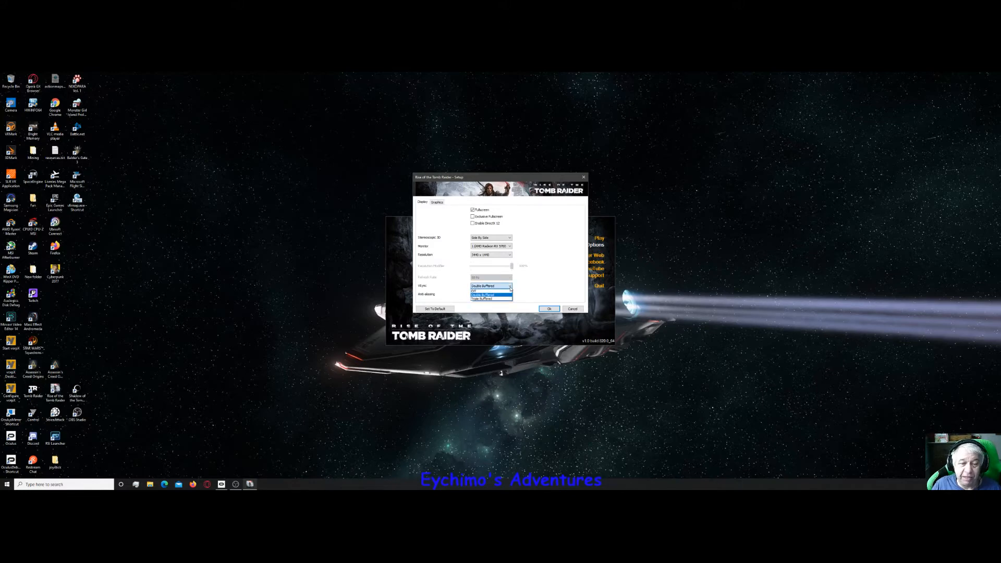
{"action": "left_click", "coordinate": [490, 291]}
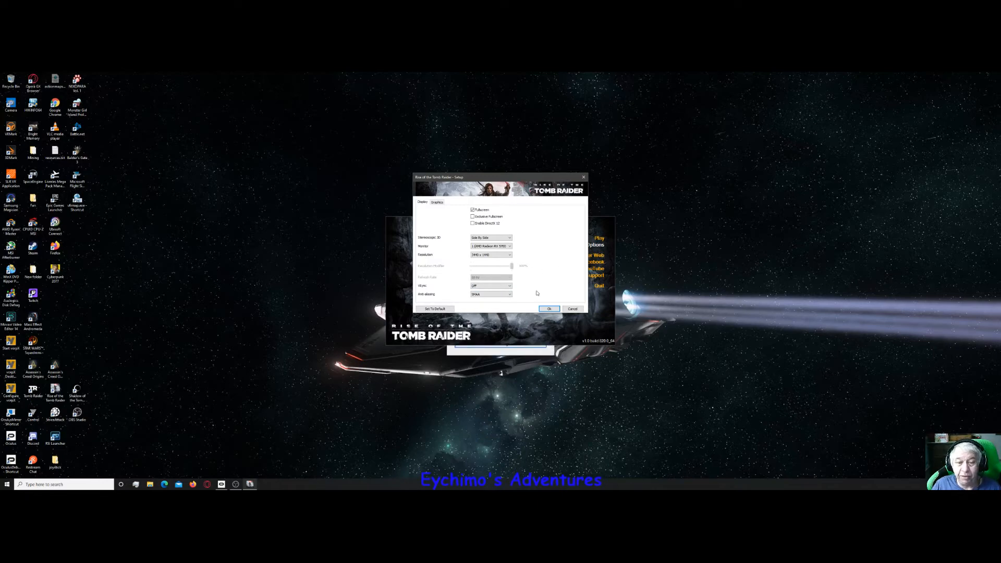
{"action": "left_click", "coordinate": [436, 203]}
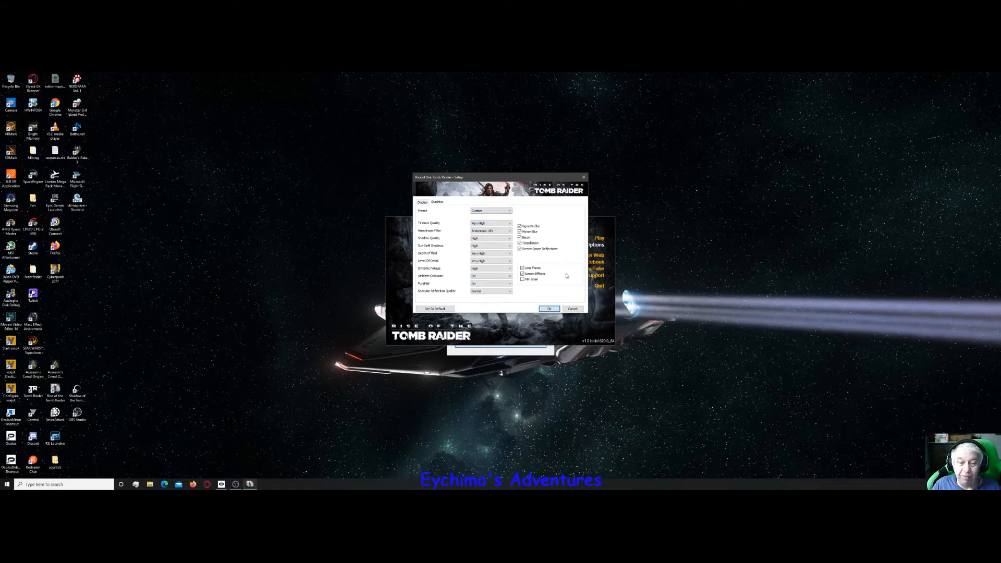
{"action": "mouse_move", "coordinate": [563, 263]}
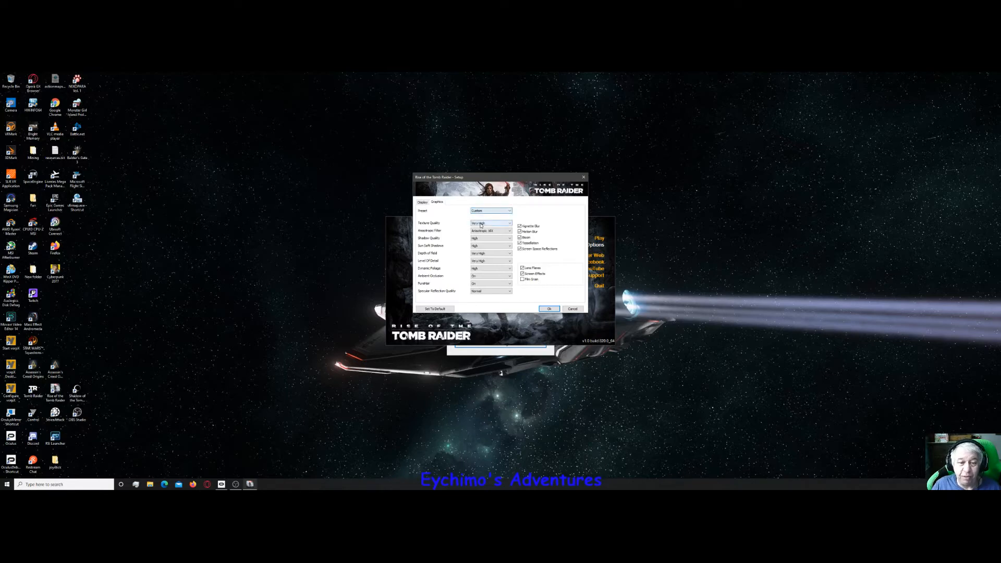
Review Texture Quality, then accept the setup with OK to launch the game under vorpX
{"action": "left_click", "coordinate": [489, 223]}
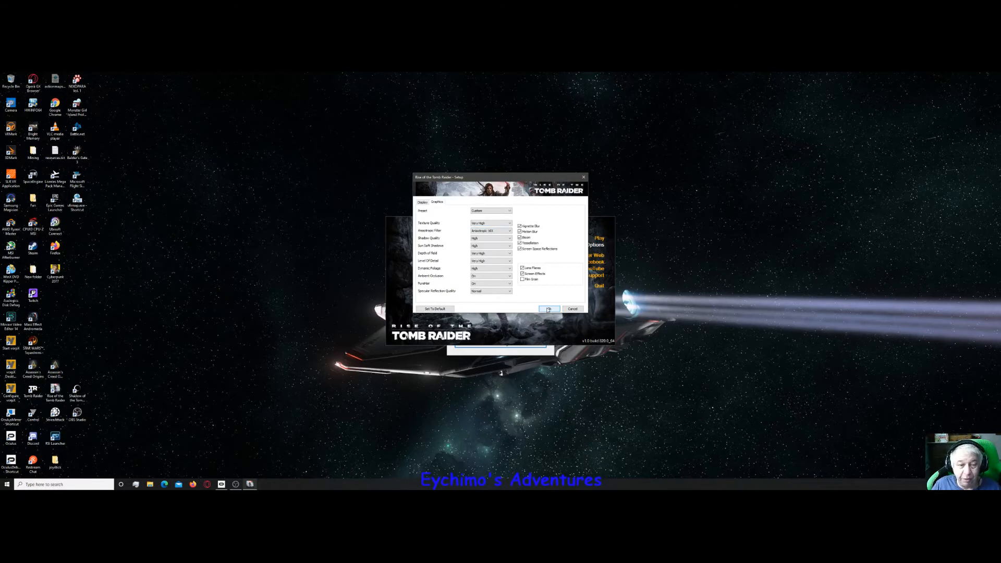
{"action": "left_click", "coordinate": [549, 308]}
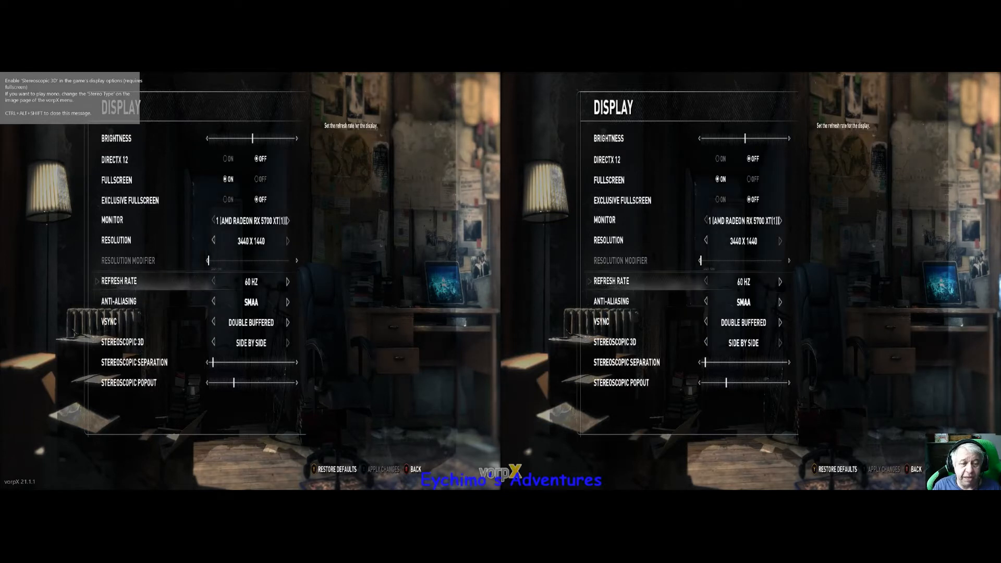
Set Refresh Rate to 100 Hz, then back out discarding the unapplied change
{"action": "left_click", "coordinate": [288, 280]}
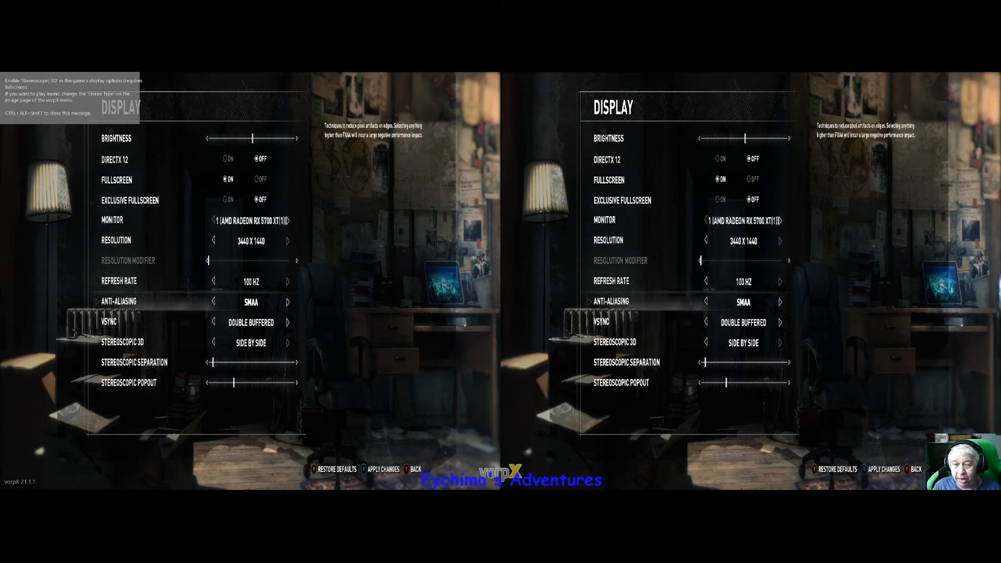
{"action": "left_click", "coordinate": [415, 469]}
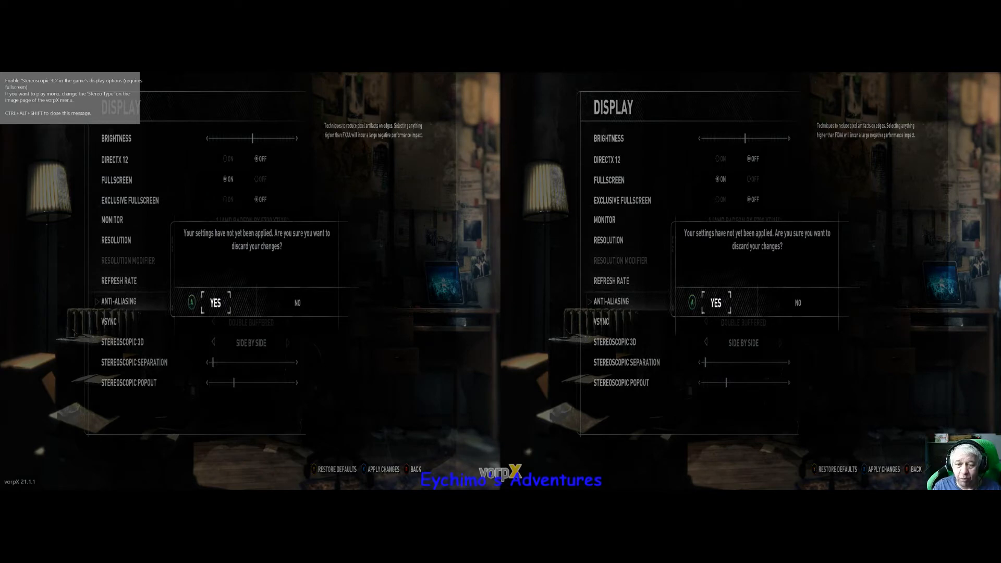
{"action": "left_click", "coordinate": [215, 302]}
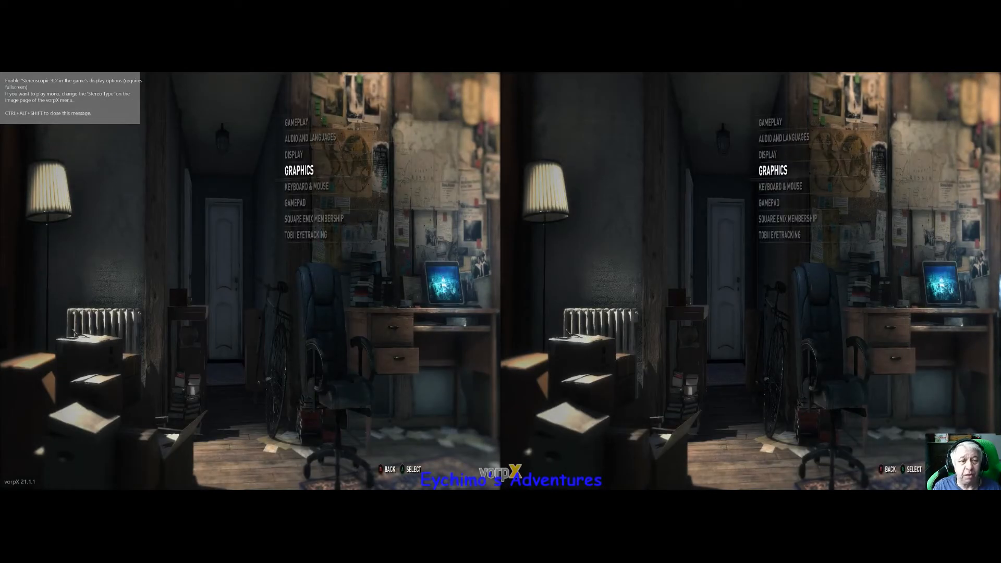
Move through the options categories with the keyboard and return to the main menu
{"action": "key", "text": "down"}
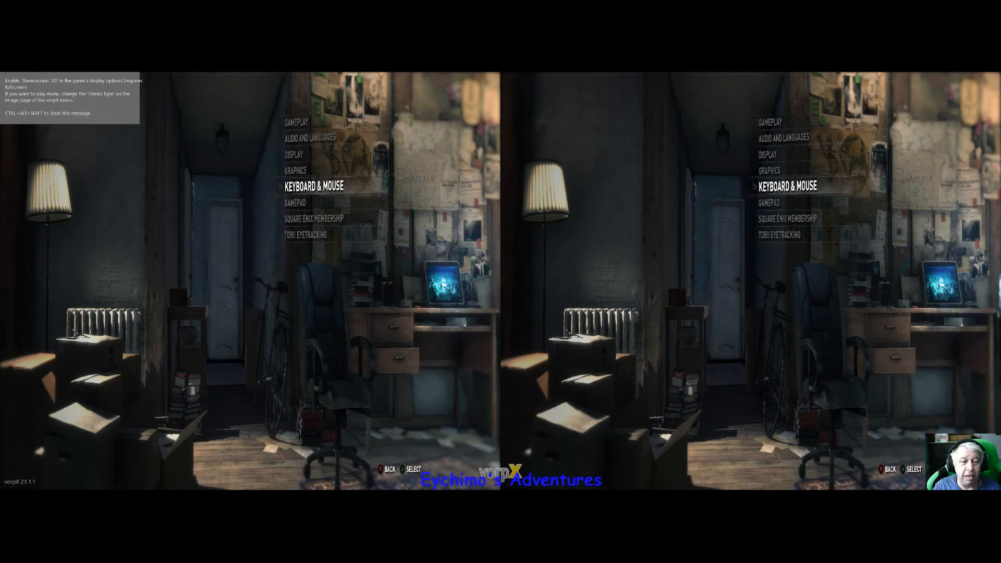
{"action": "key", "text": "Down"}
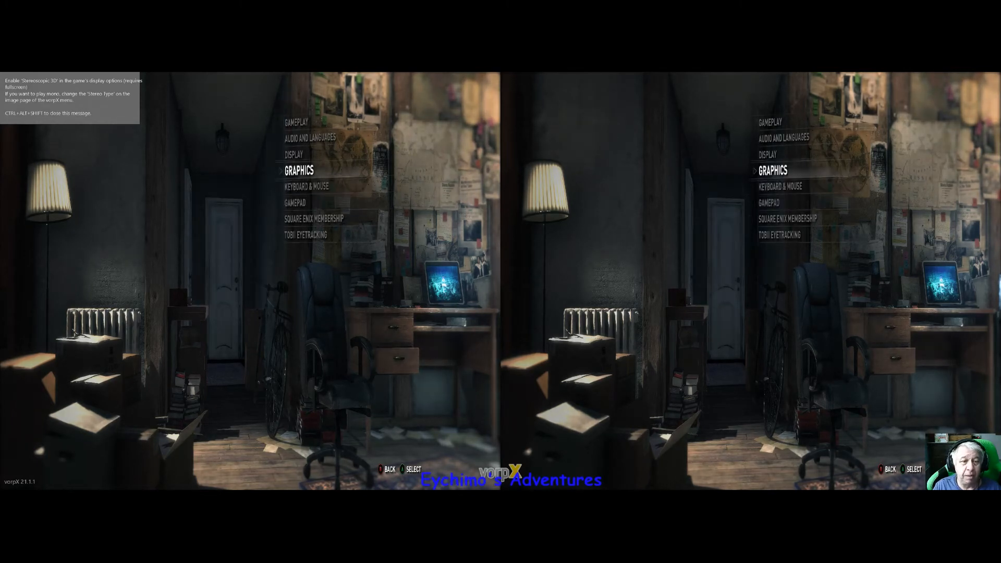
{"action": "key", "text": "down"}
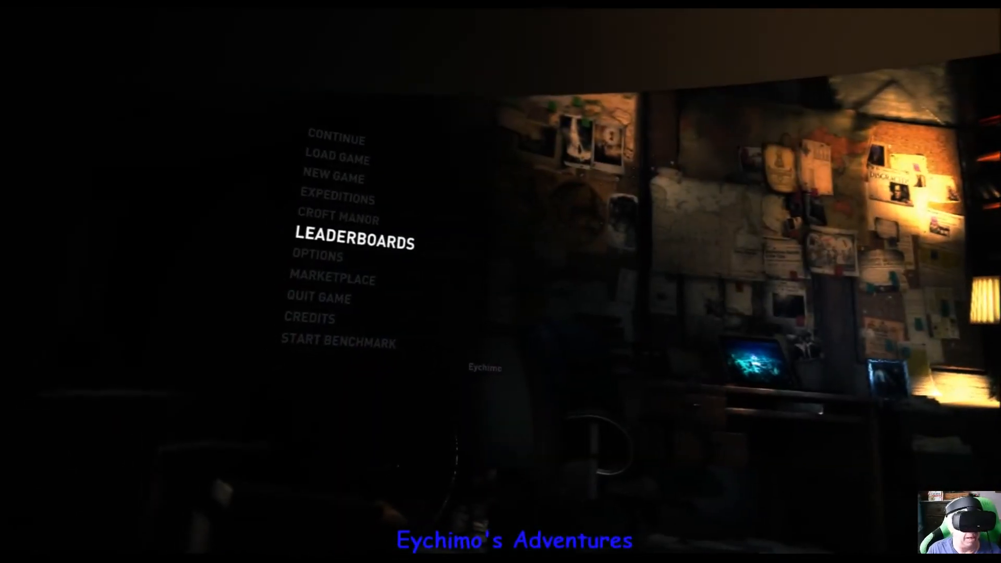
Resume play in the Geothermal Valley from the main menu
{"action": "key", "text": "Down"}
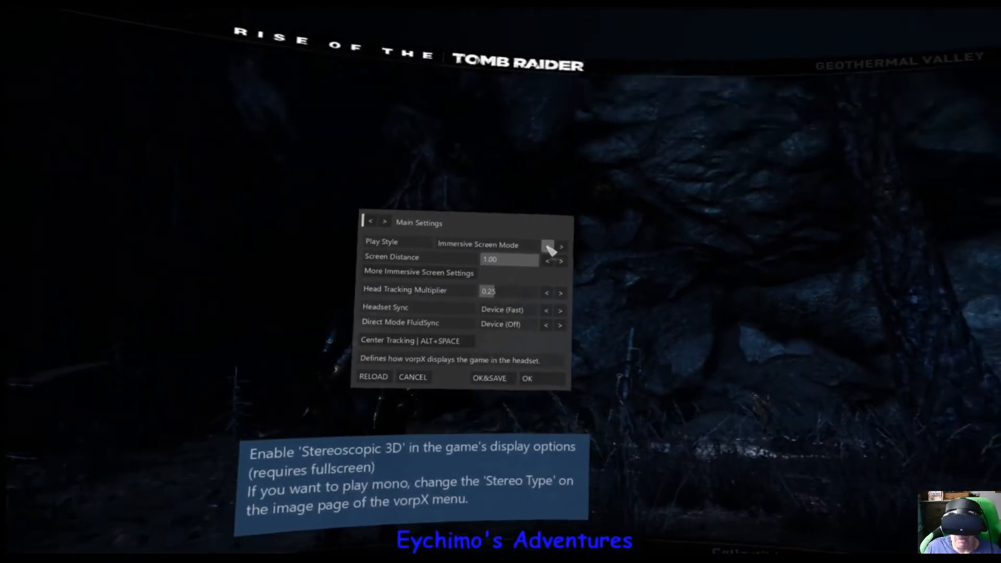
{"action": "left_click", "coordinate": [561, 246]}
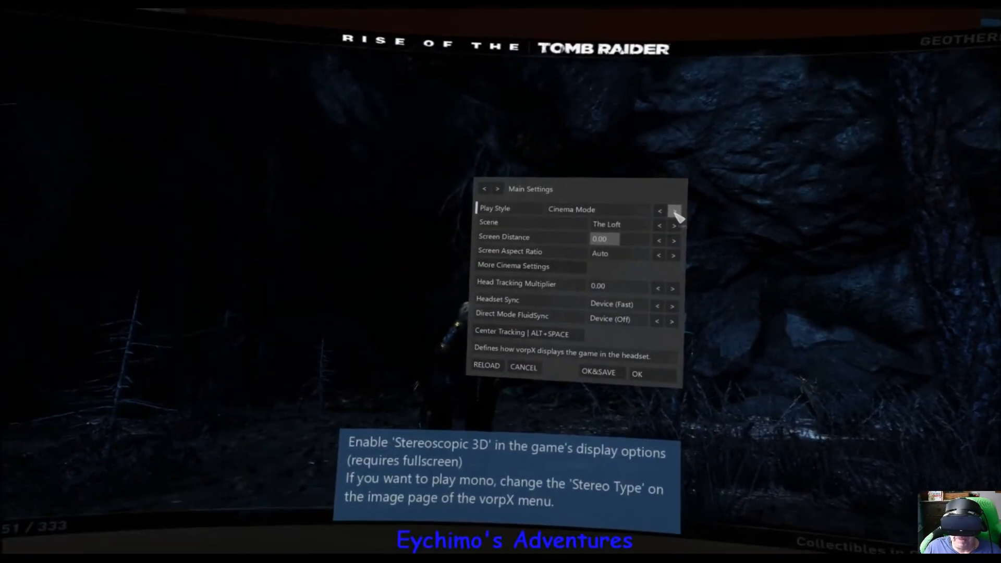
{"action": "left_click", "coordinate": [672, 210]}
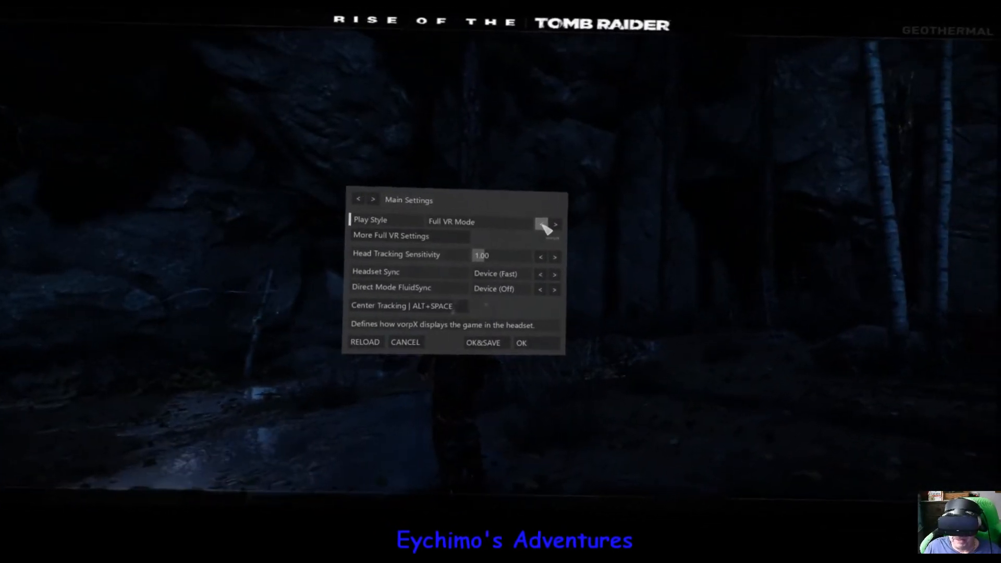
{"action": "left_click", "coordinate": [540, 224]}
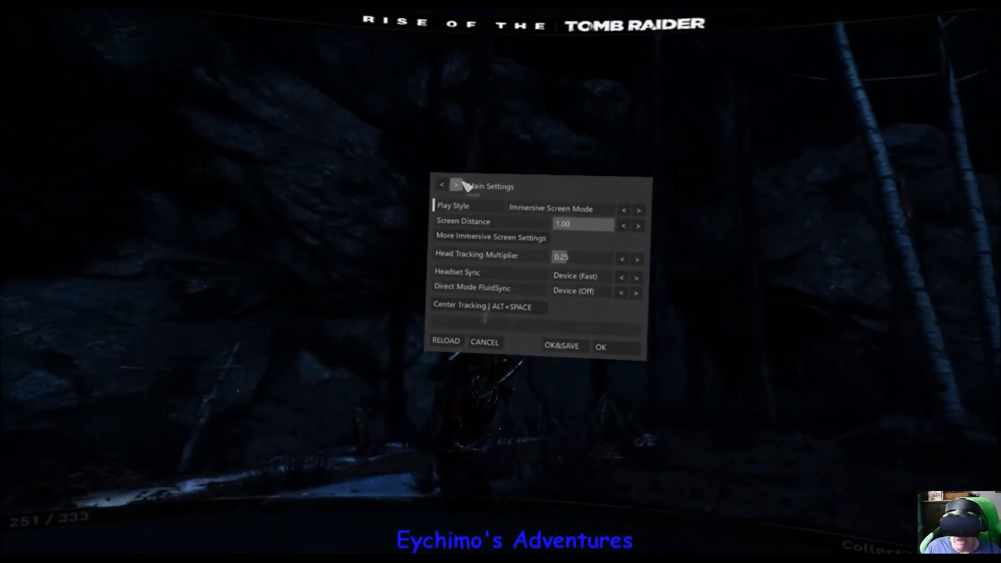
On the Image Settings page raise Gamma (Brightness) from 1.00 to 1.60
{"action": "left_click", "coordinate": [455, 185]}
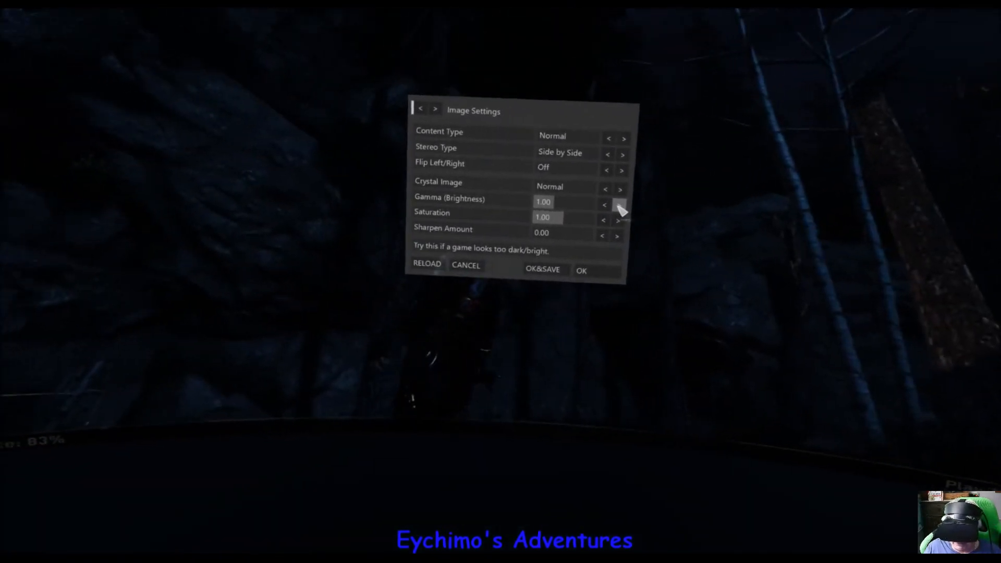
{"action": "left_click", "coordinate": [622, 188]}
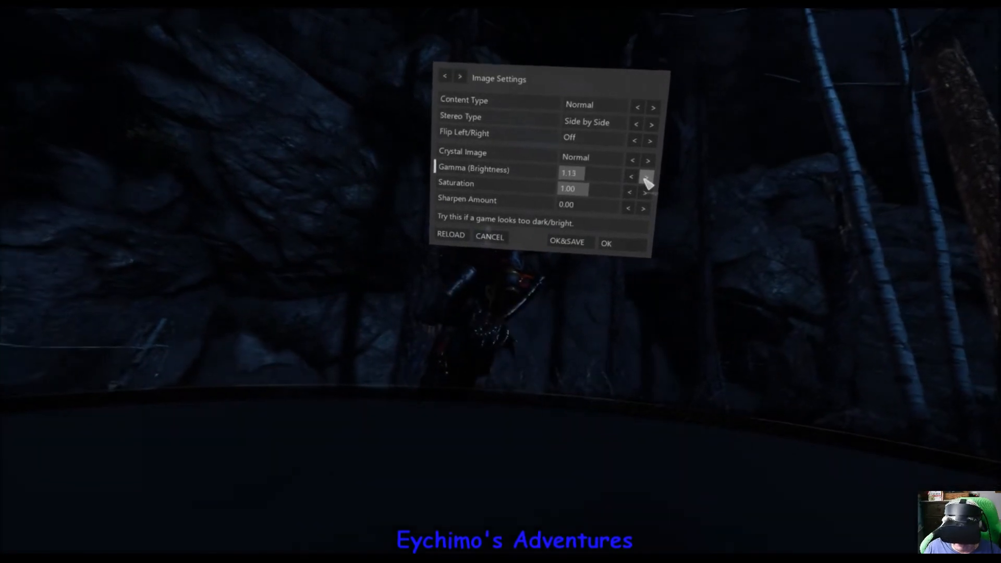
{"action": "left_click", "coordinate": [646, 177]}
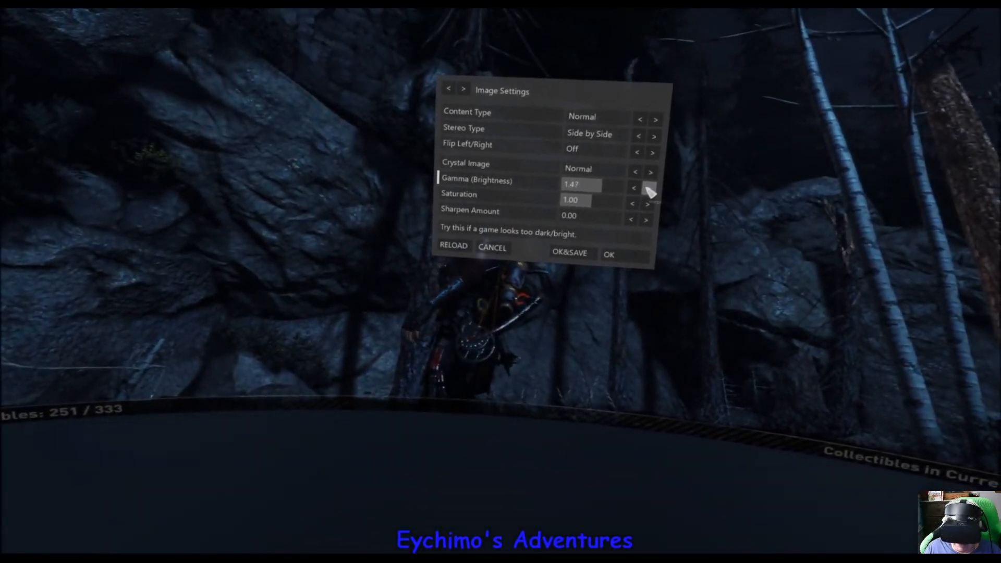
{"action": "left_click", "coordinate": [650, 186]}
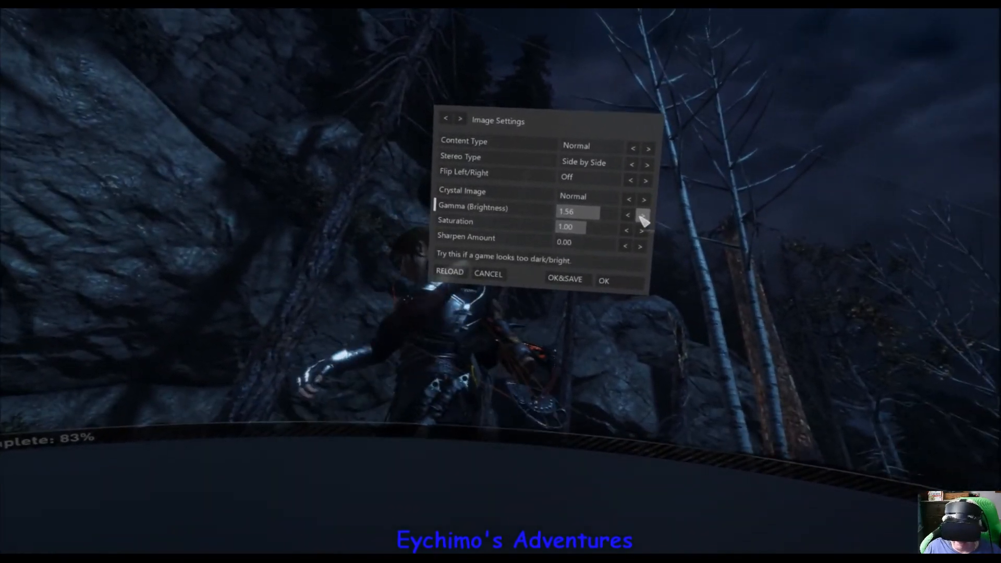
{"action": "left_click", "coordinate": [643, 214]}
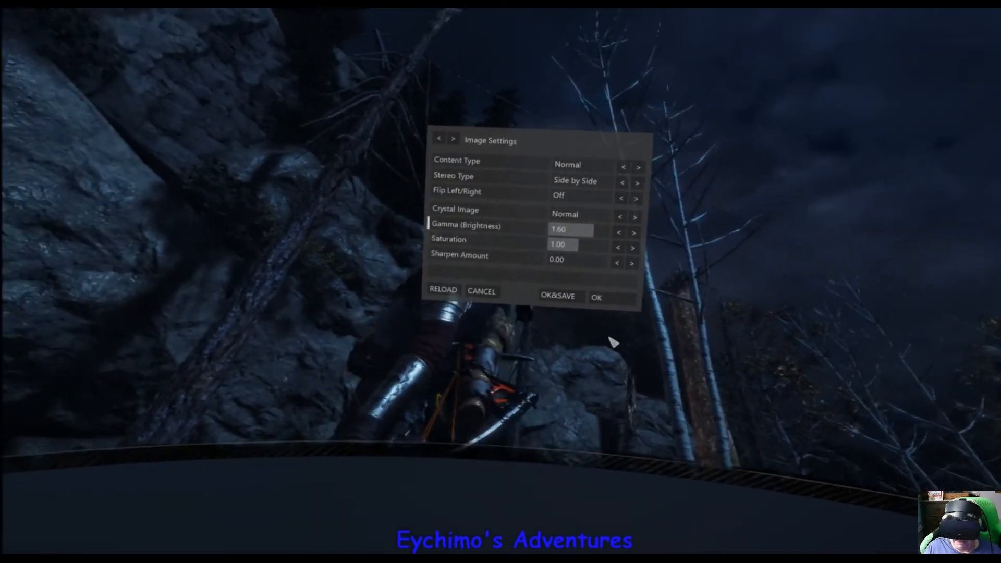